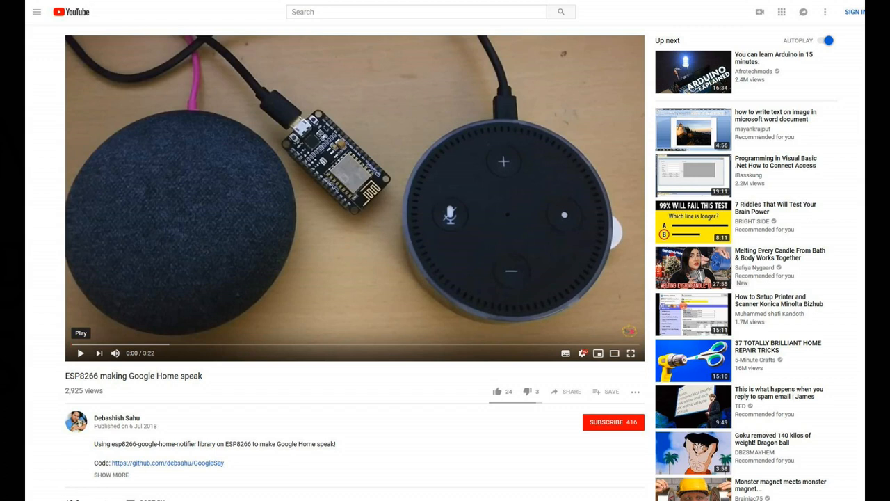
Start playback of the ESP8266 Google Home speech demo video.
click(167, 462)
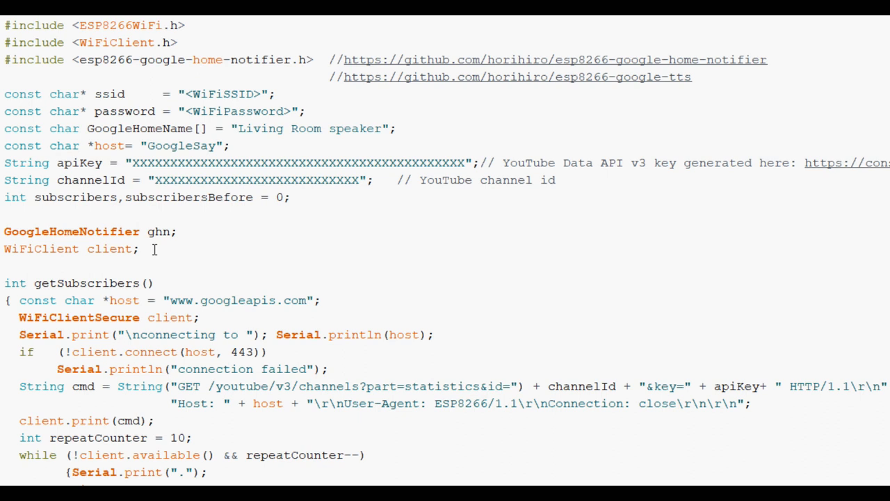
scroll(down, 3)
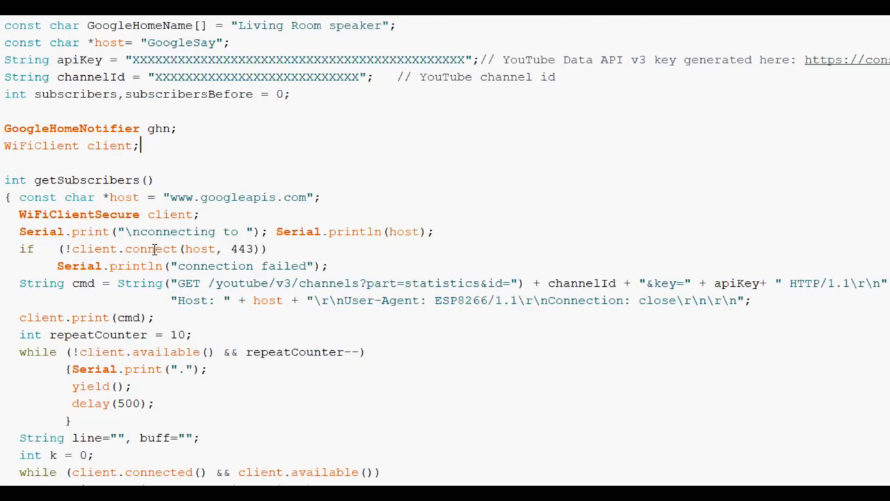
scroll(down, 3)
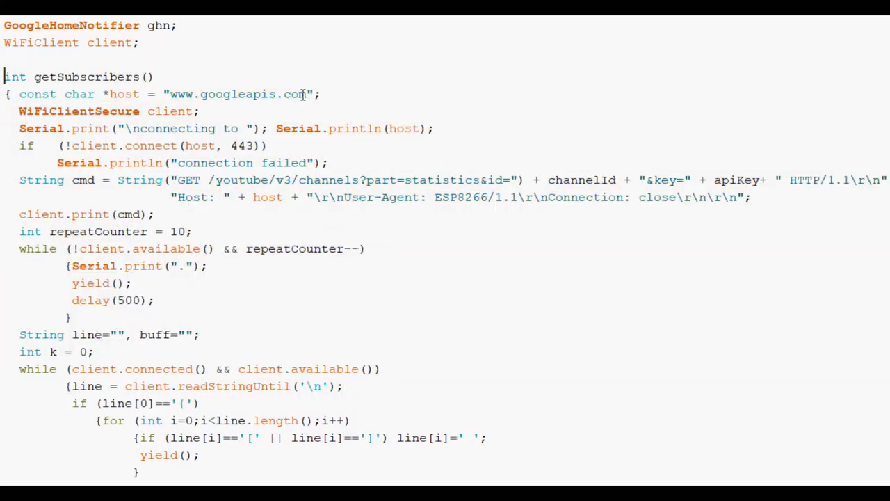
double_click(239, 94)
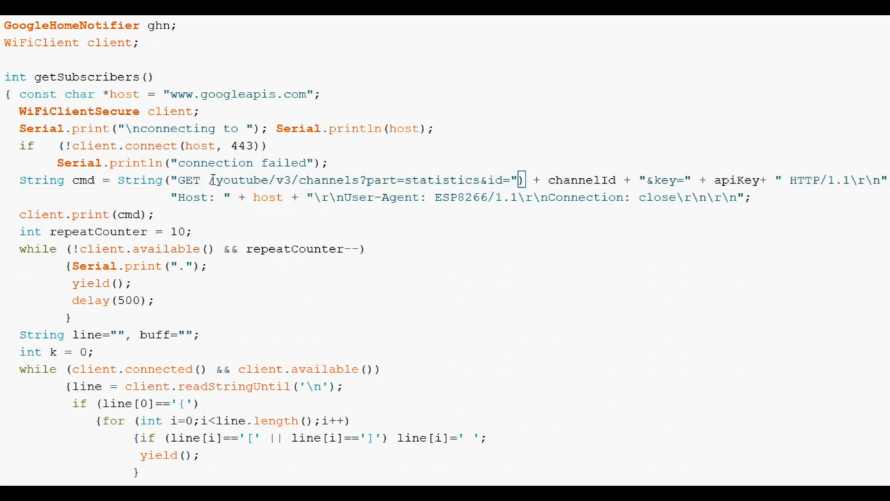
drag(208, 179, 382, 180)
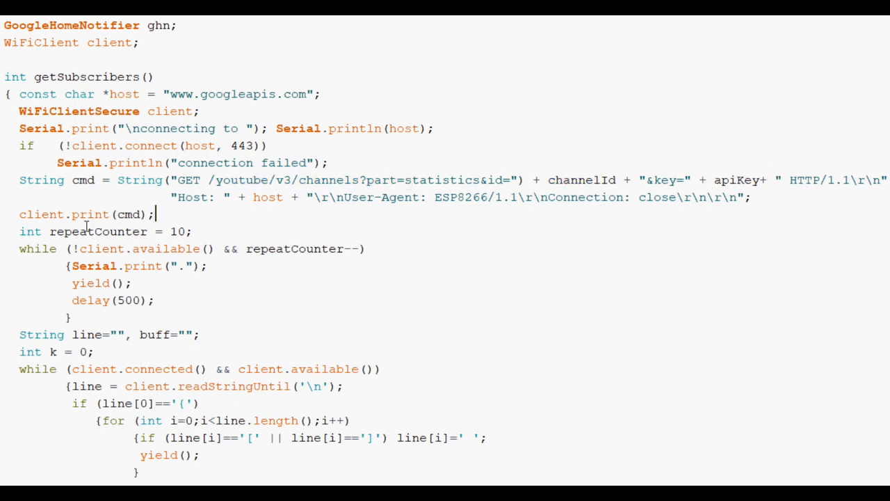
double_click(128, 213)
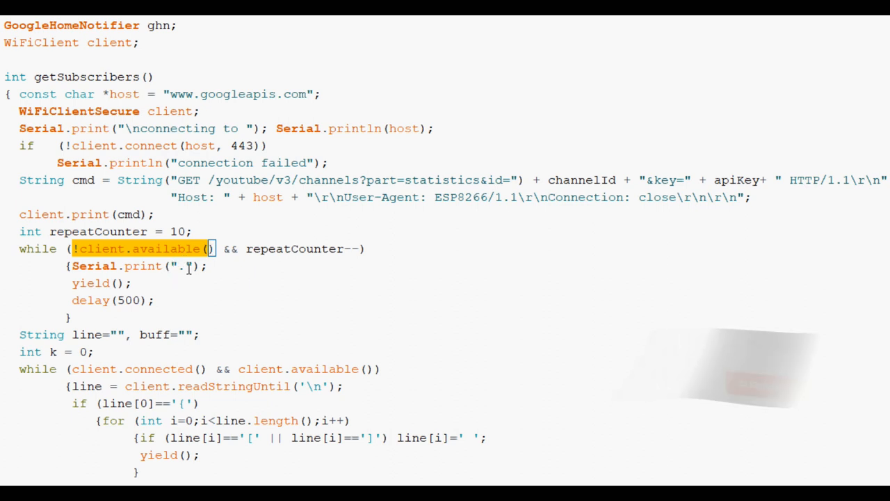
scroll(down, 3)
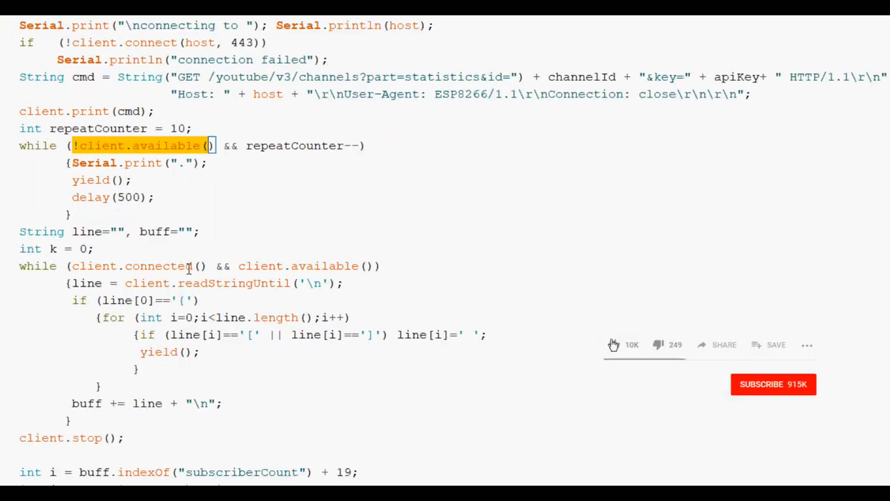
click(613, 344)
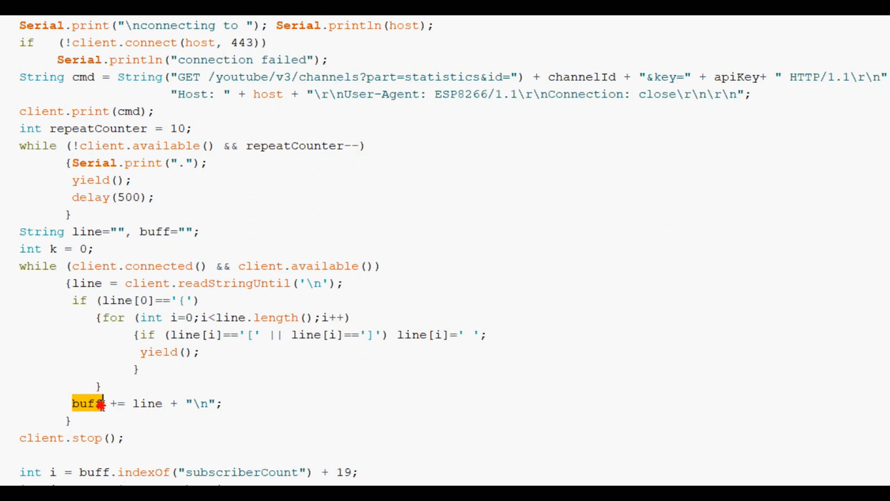
scroll(down, 3)
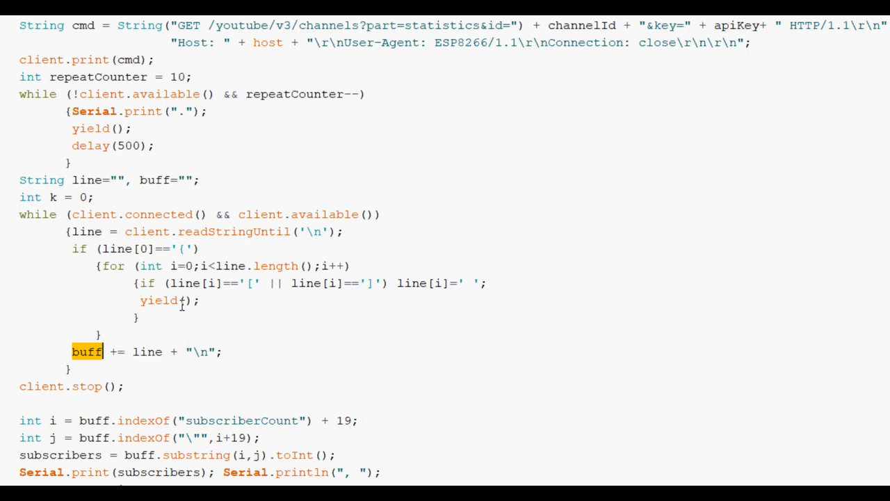
scroll(down, 3)
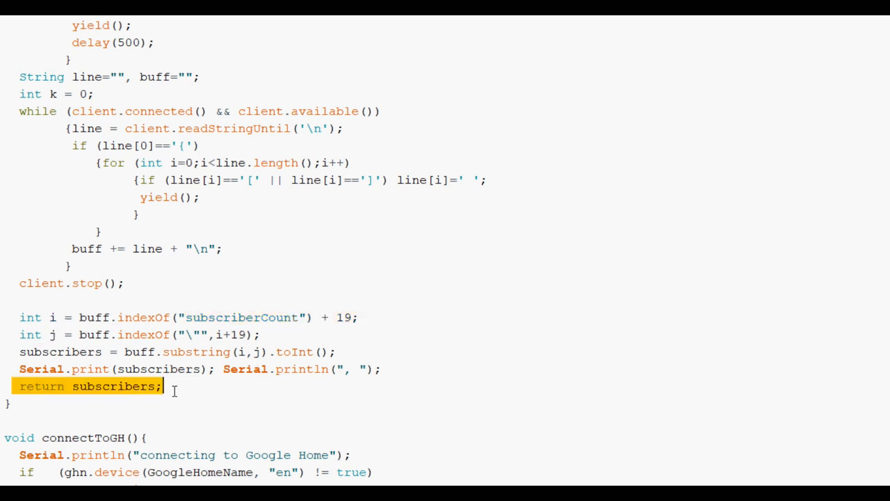
scroll(down, 3)
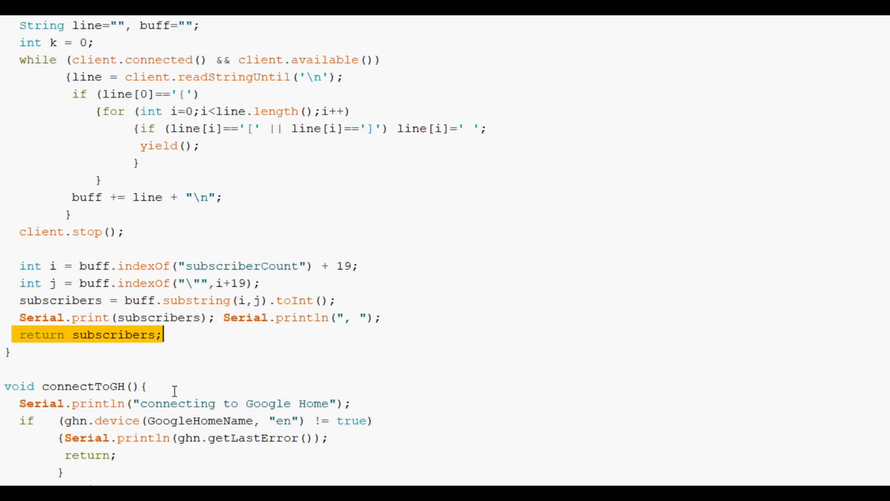
scroll(down, 3)
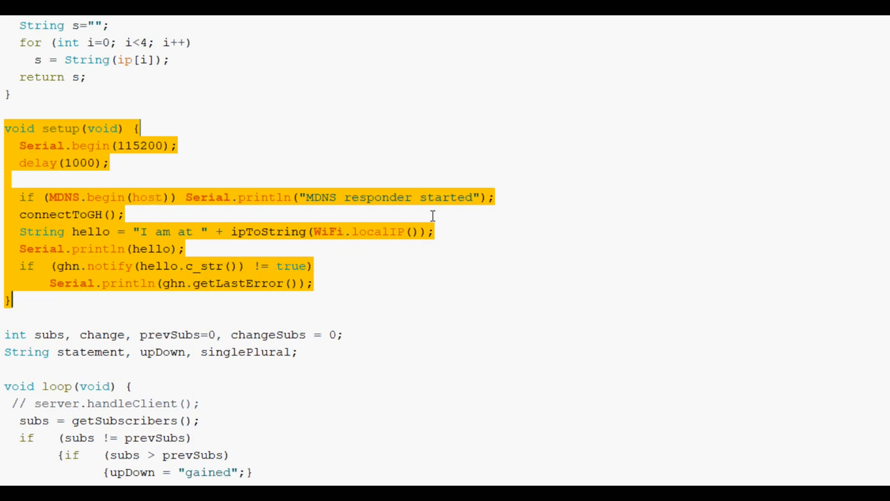
click(77, 266)
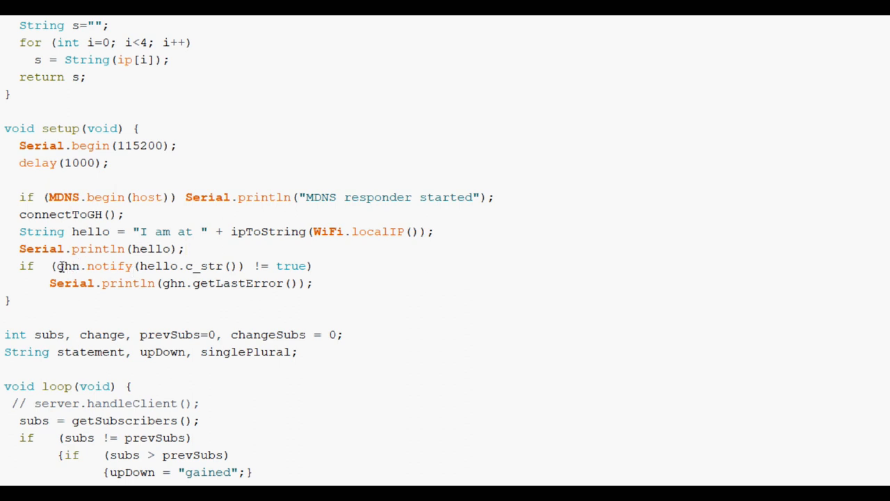
mouse_move(161, 266)
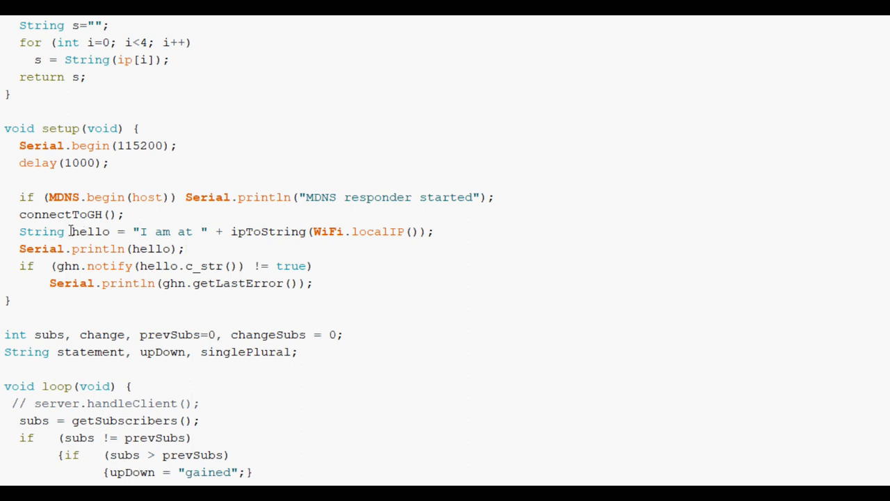
drag(134, 232, 435, 232)
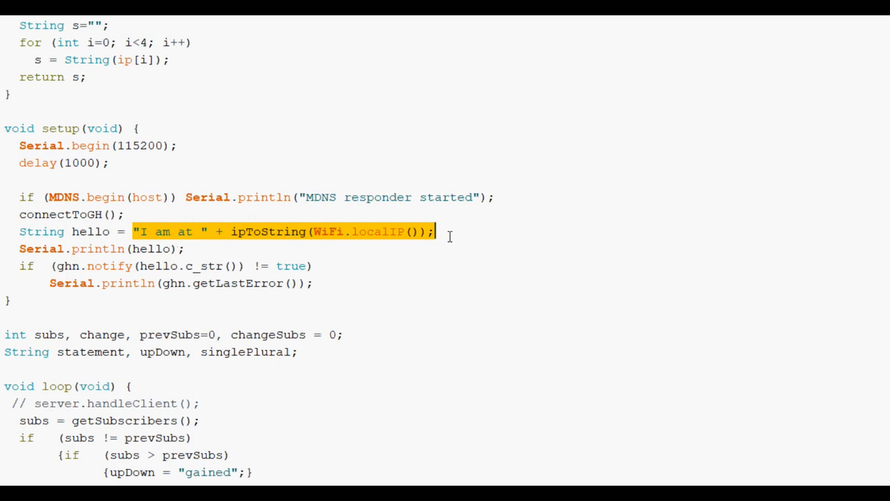
scroll(down, 3)
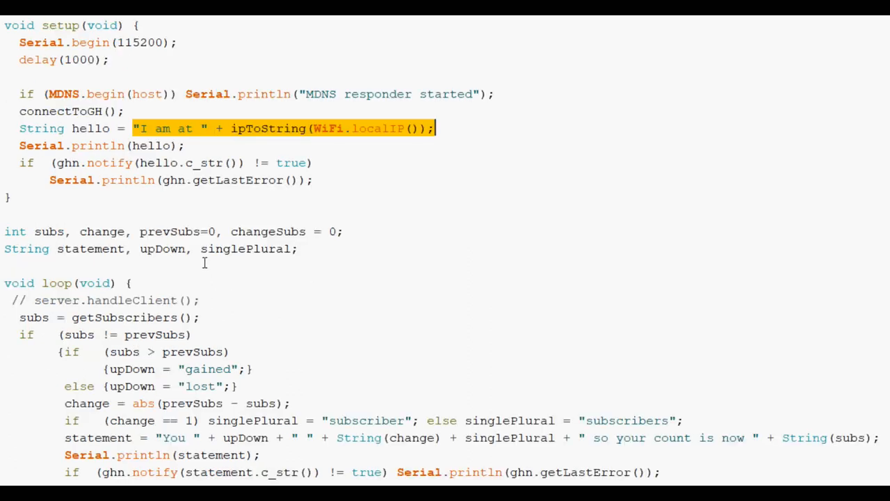
scroll(down, 3)
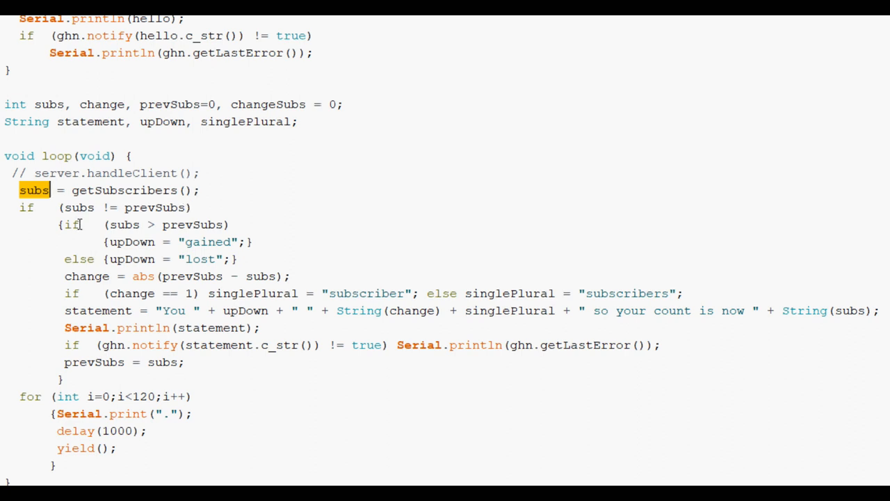
mouse_move(202, 249)
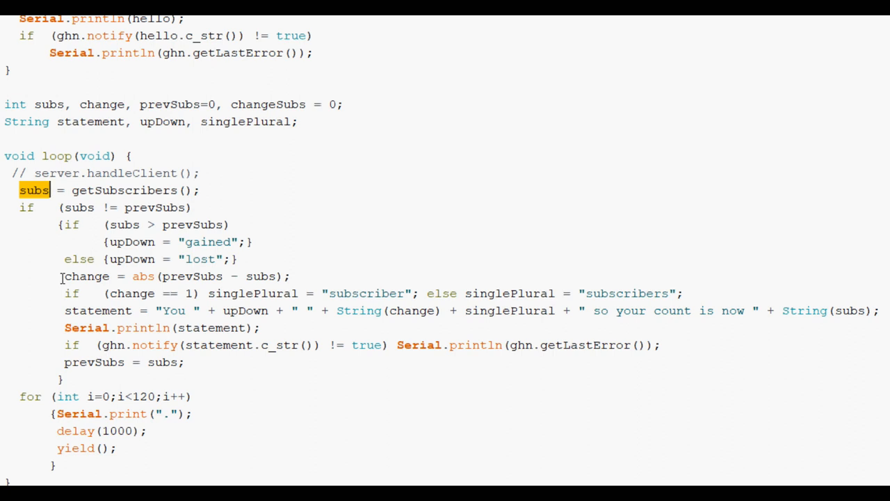
double_click(85, 277)
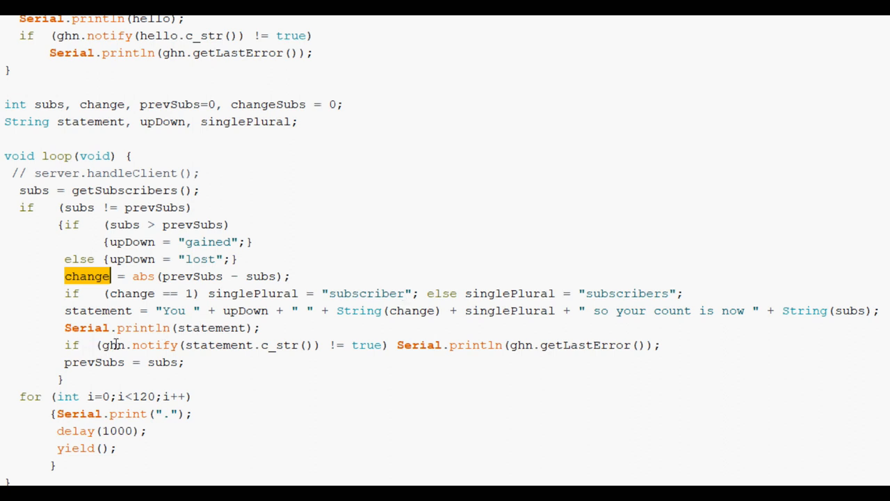
mouse_move(149, 344)
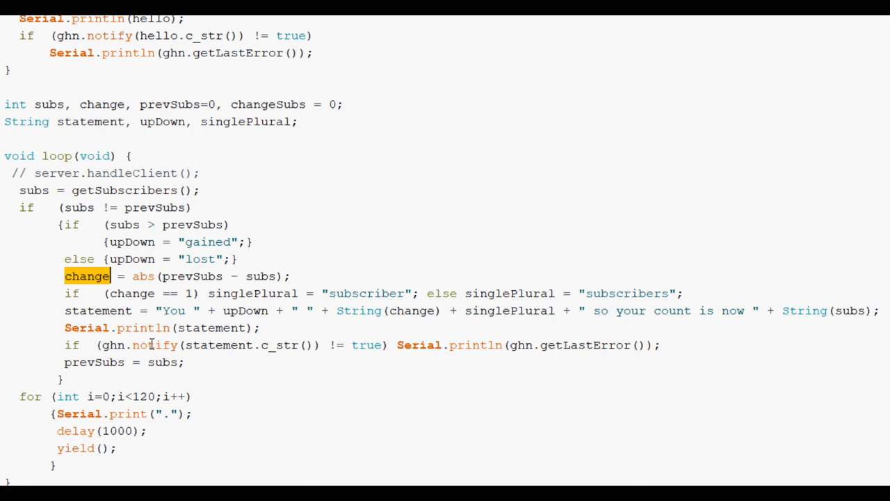